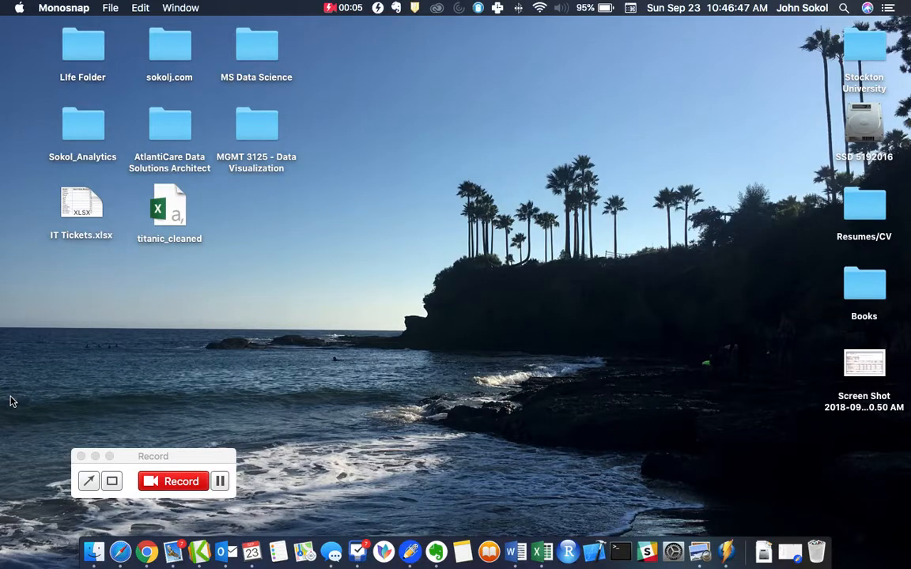
mouse_move(554, 389)
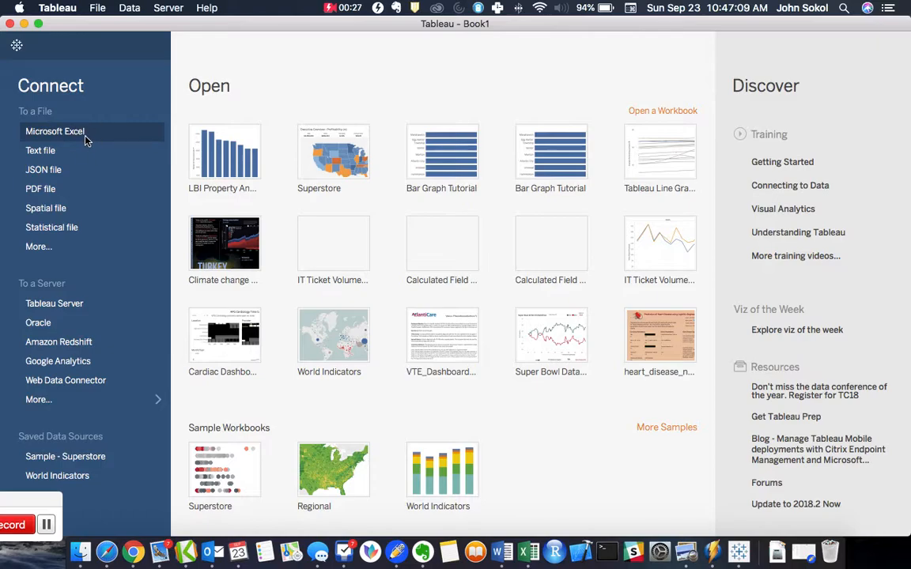
Step: Connect to the IT Tickets.xlsx Excel workbook on the Desktop as a data source
left_click(53, 132)
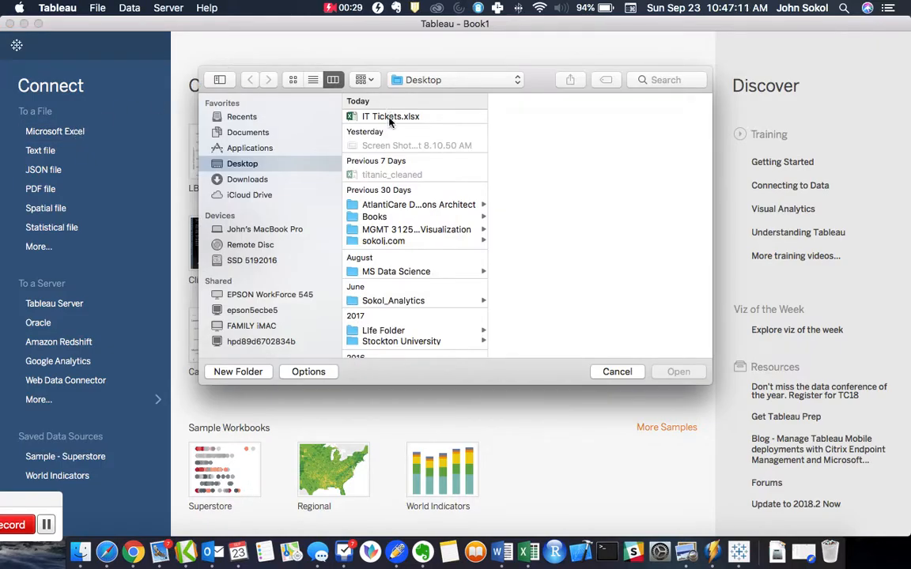
left_click(391, 117)
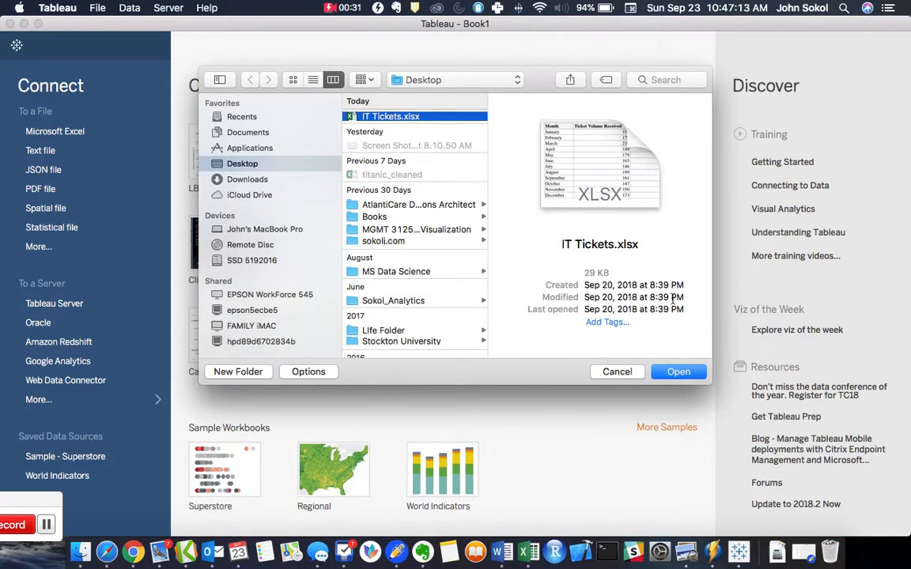
left_click(677, 372)
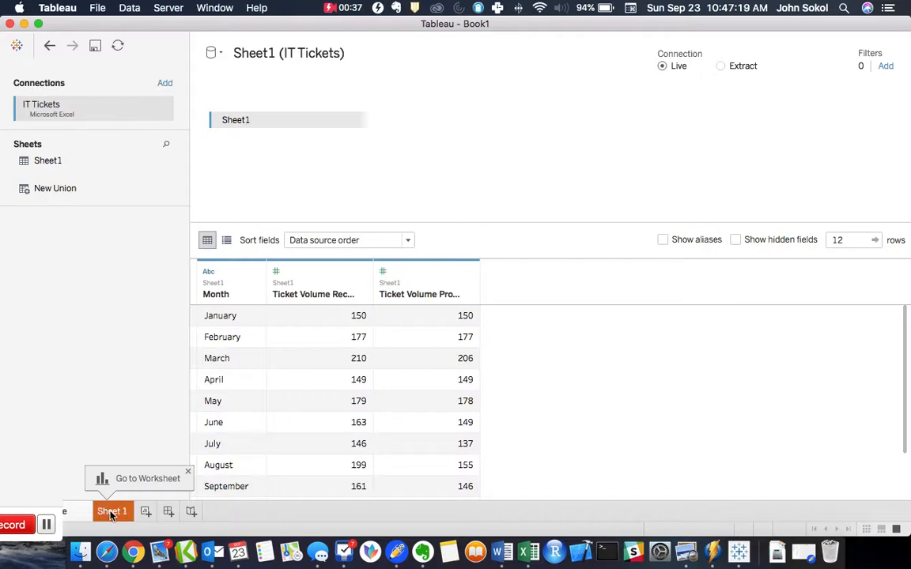
Step: On Sheet 1, chart Ticket Volume Processed by Month and switch the marks to Line
left_click(111, 512)
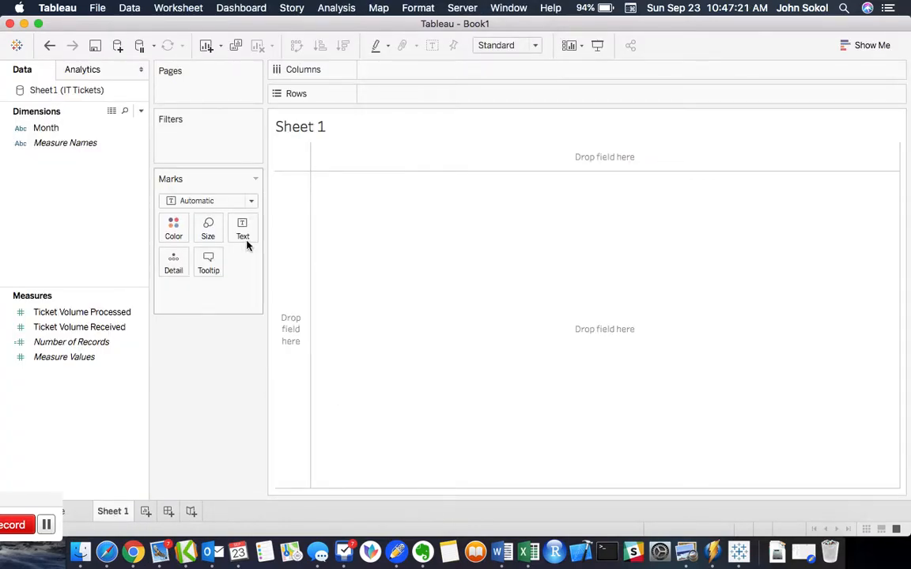
left_click_drag(44, 127, 387, 70)
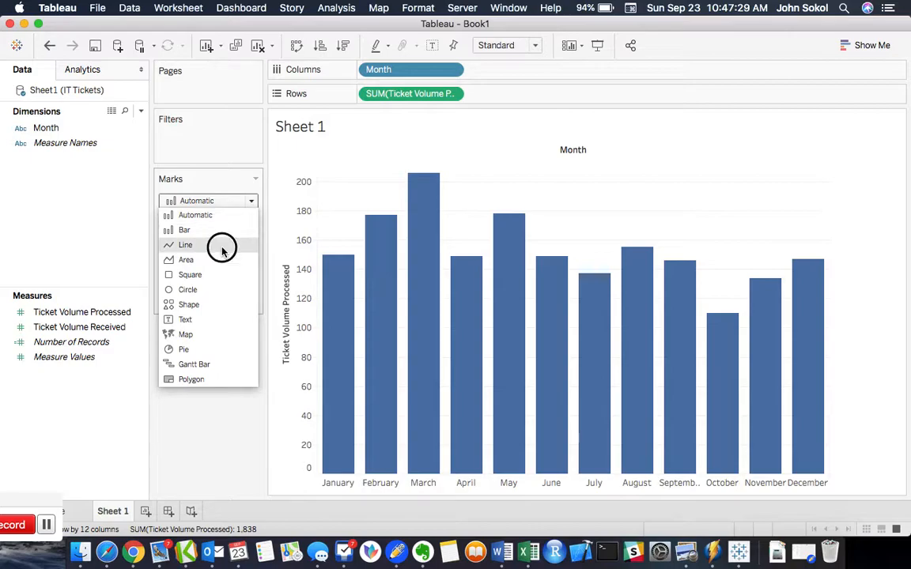
left_click(185, 243)
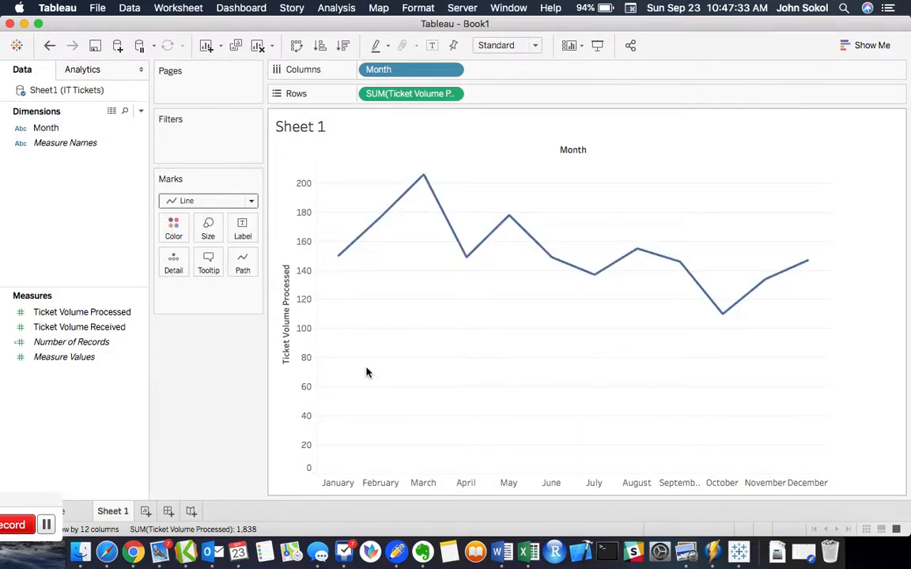
Step: Add a blank Sheet 2 and start Data > New Data Source to reach the Connect pane
left_click(186, 511)
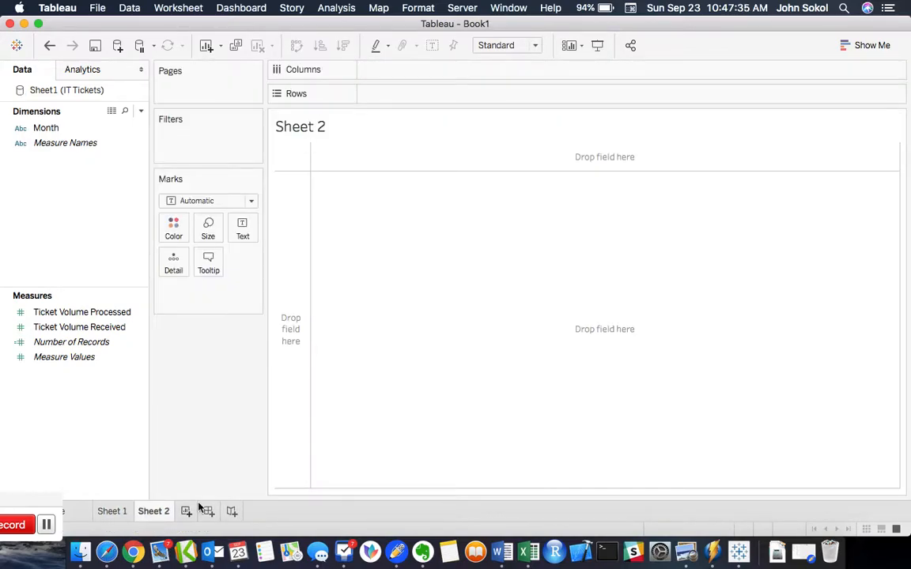
mouse_move(446, 330)
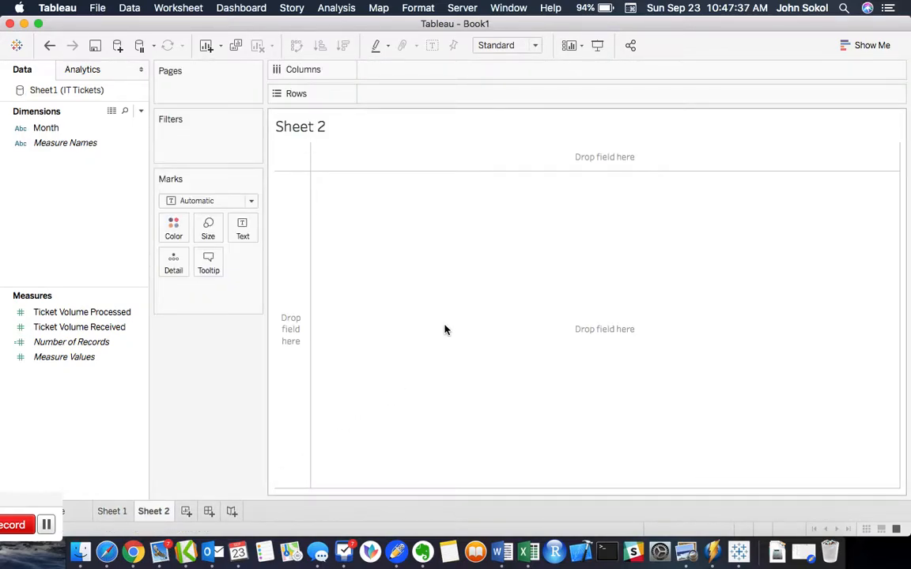
mouse_move(381, 250)
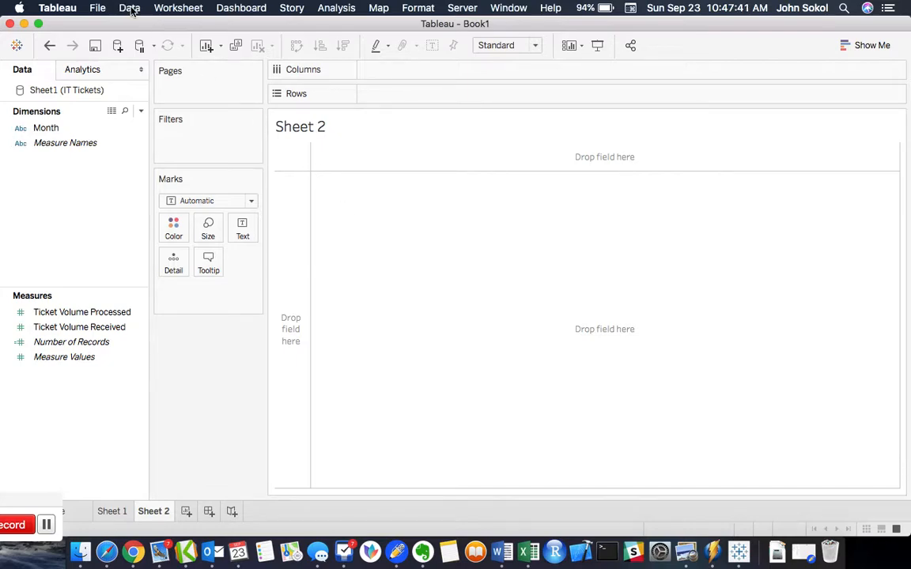
left_click(130, 8)
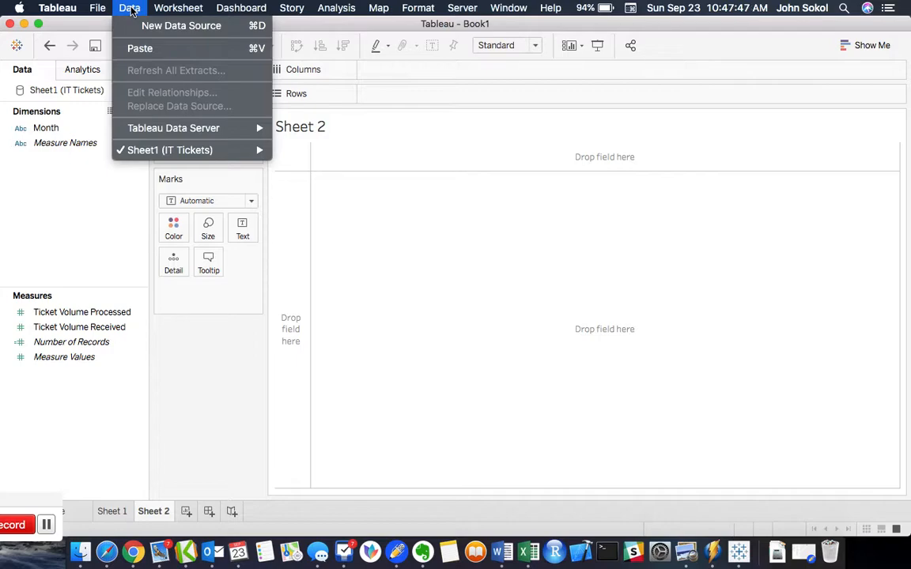
mouse_move(180, 26)
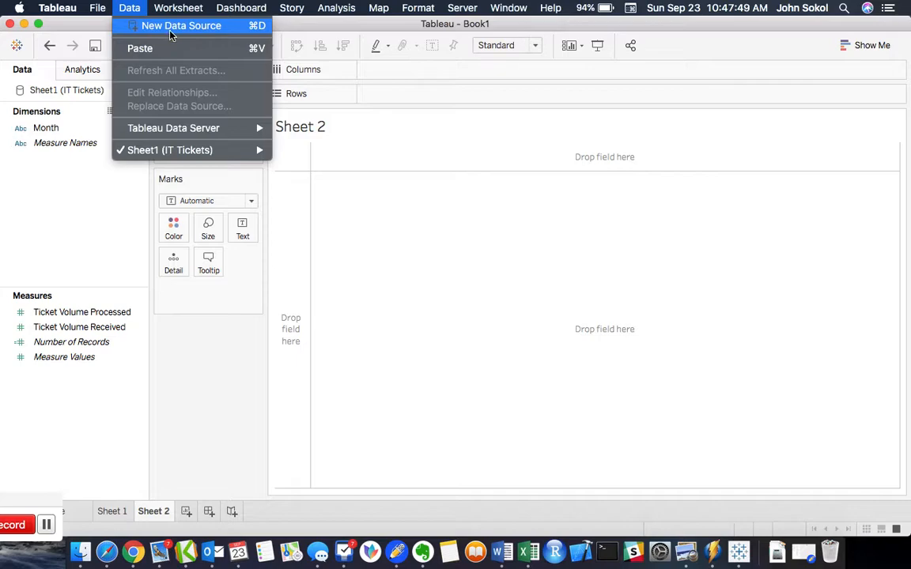
left_click(180, 25)
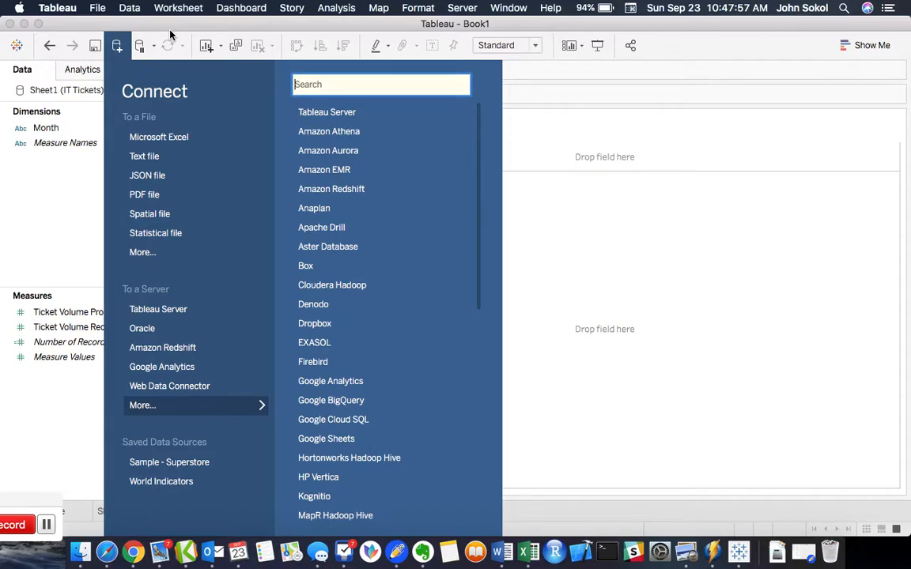
mouse_move(218, 98)
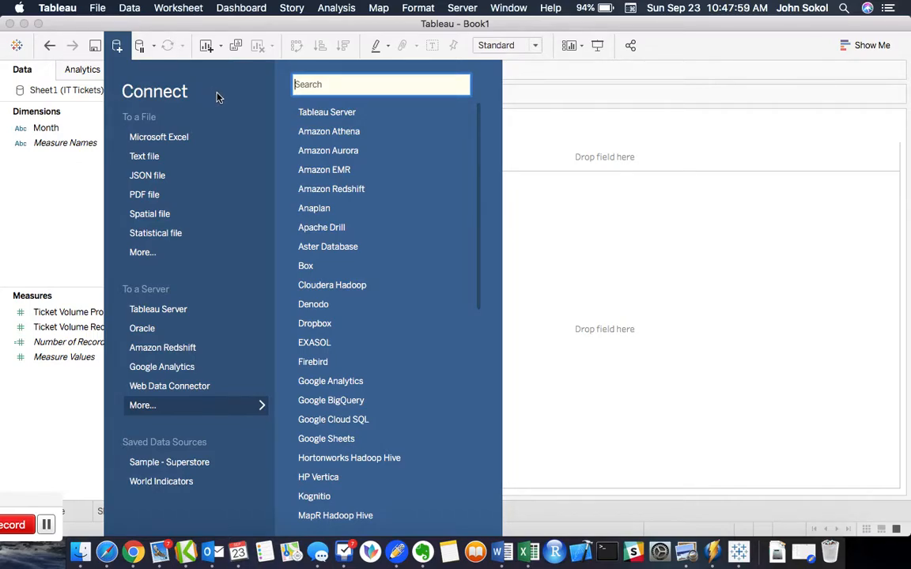
mouse_move(207, 97)
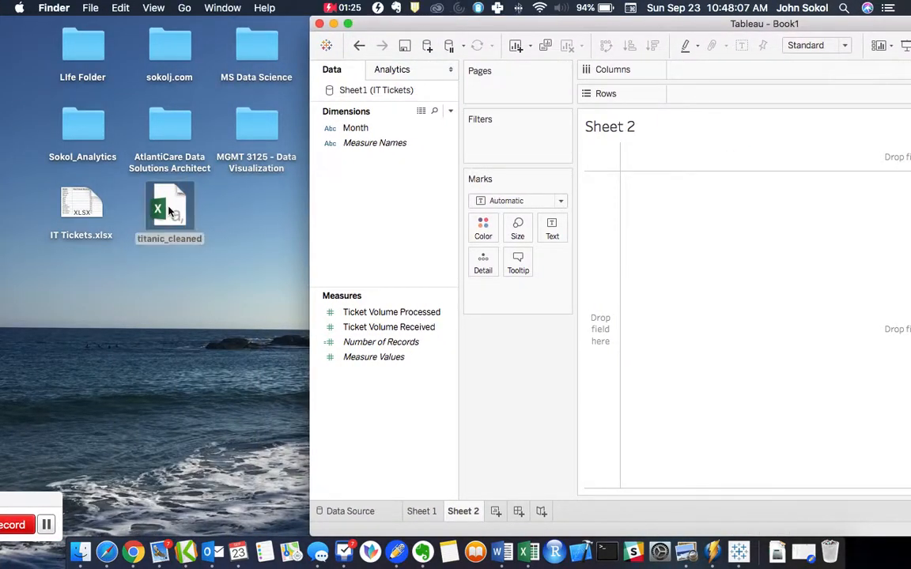
right_click(169, 209)
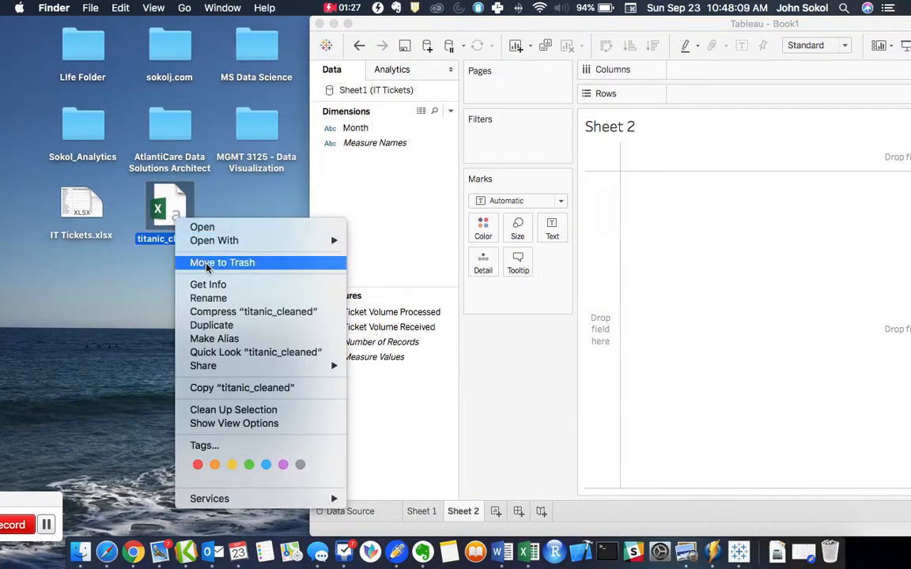
left_click(209, 285)
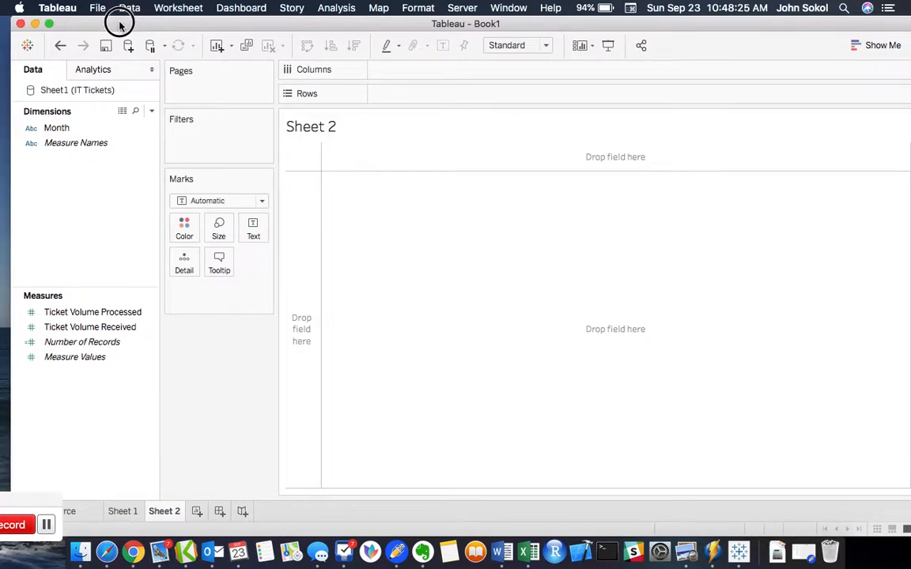
Step: Start a new data source and choose a text file connection
left_click(130, 8)
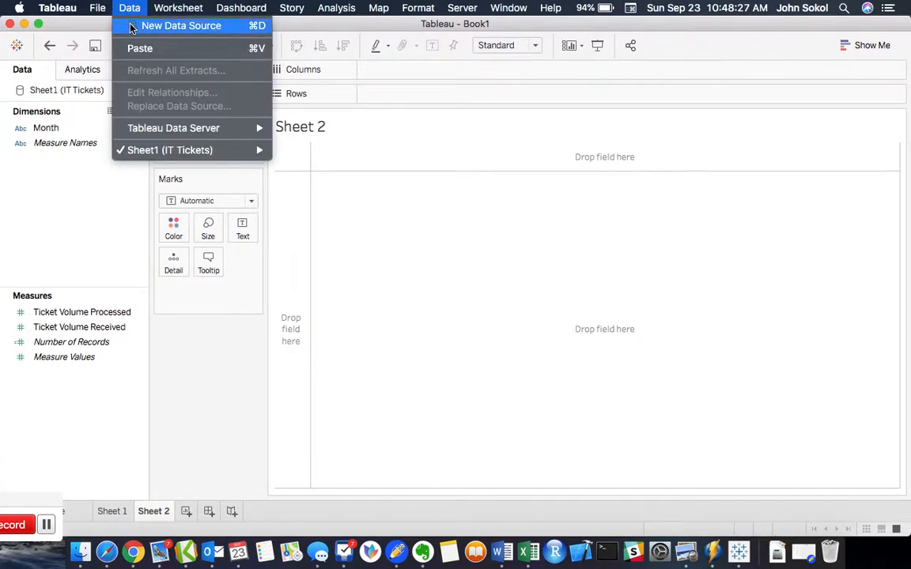
left_click(181, 25)
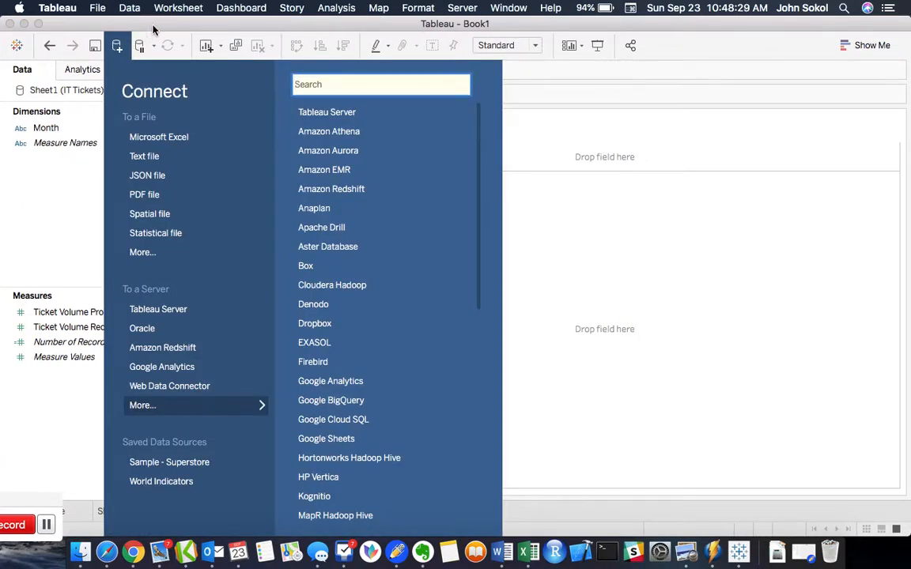
mouse_move(158, 136)
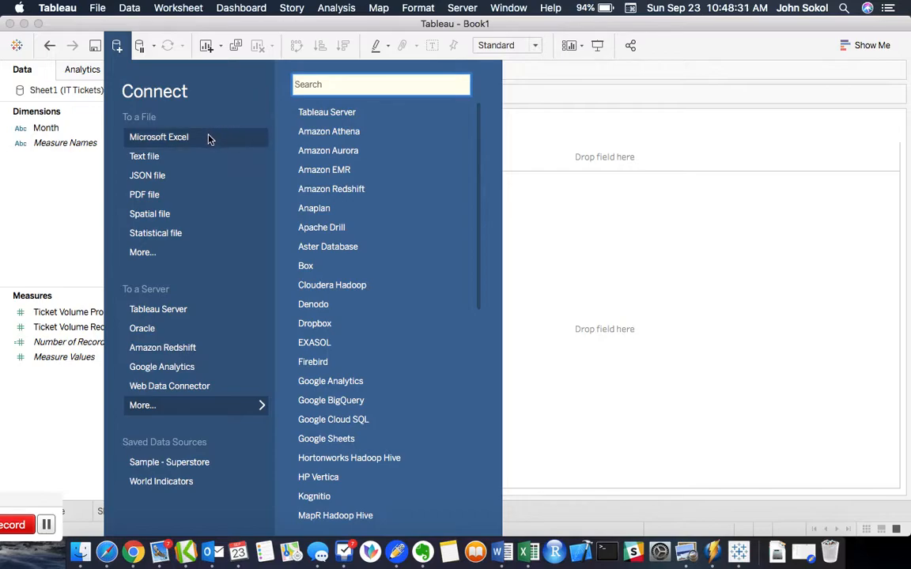
mouse_move(196, 150)
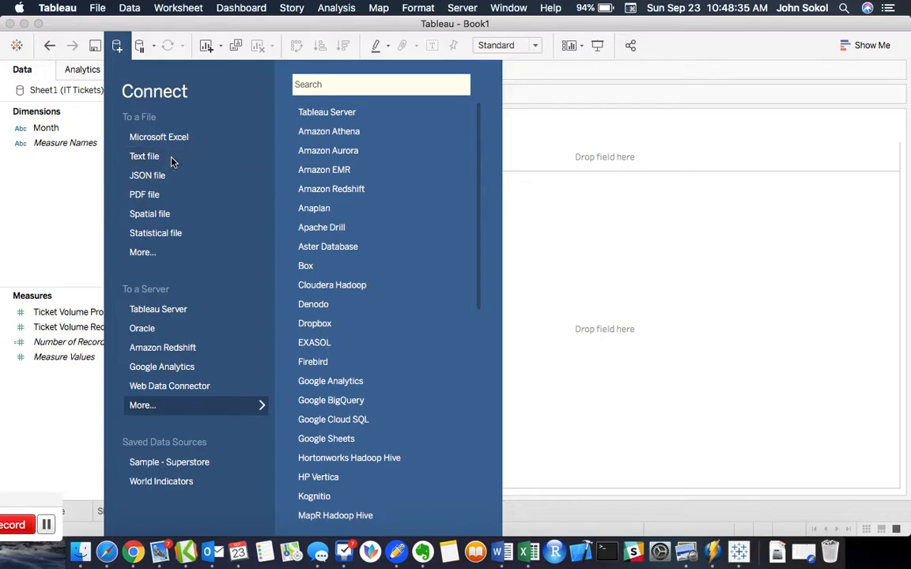
left_click(144, 156)
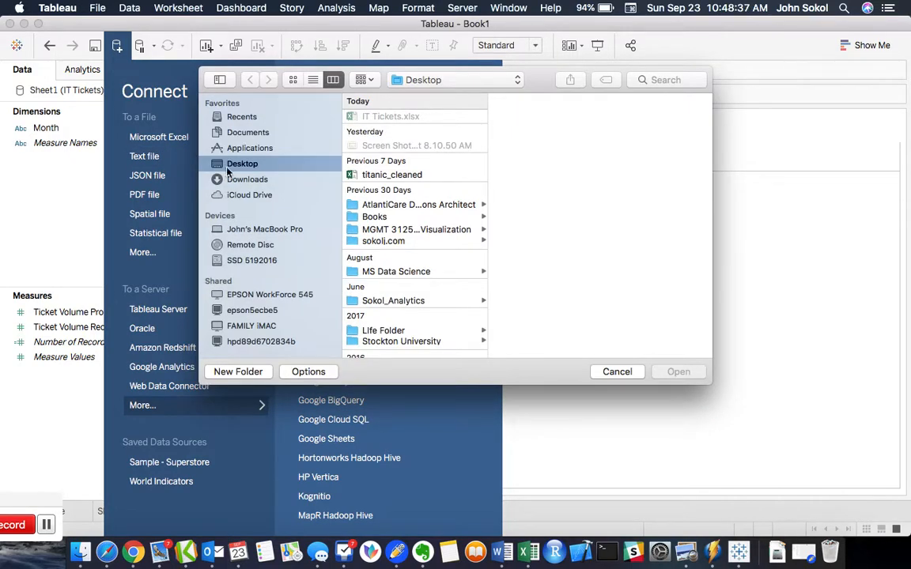
mouse_move(362, 129)
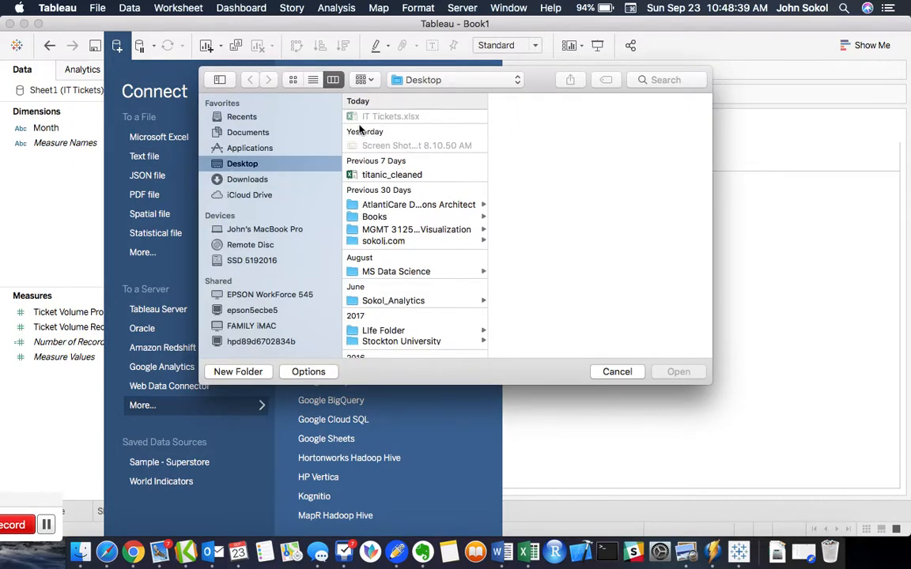
mouse_move(335, 121)
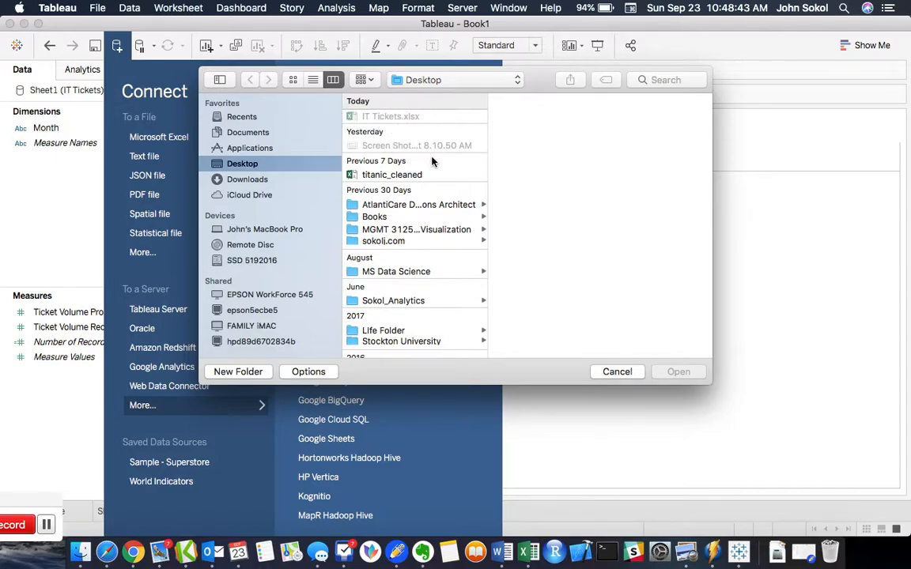
Step: Select titanic_cleaned from the Desktop and open it as the new CSV data source
left_click(394, 174)
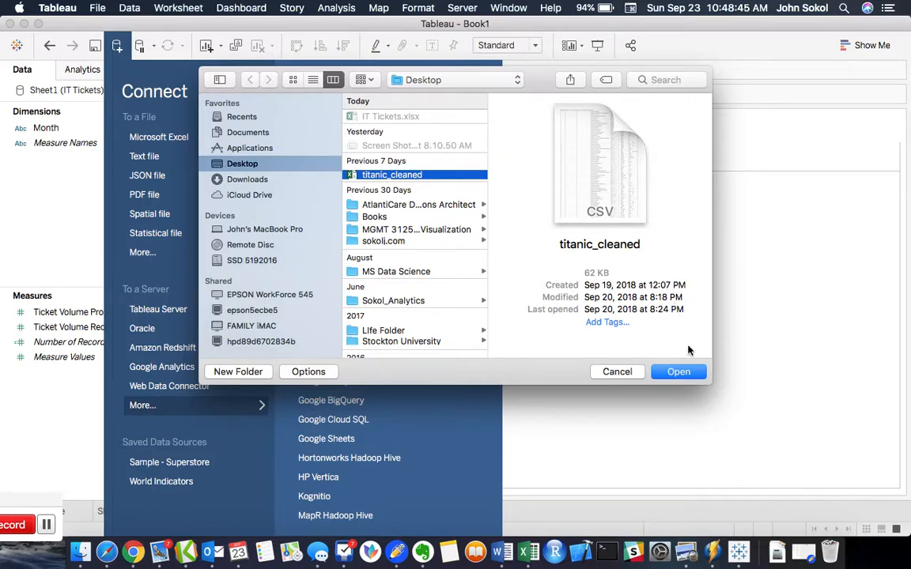
left_click(679, 372)
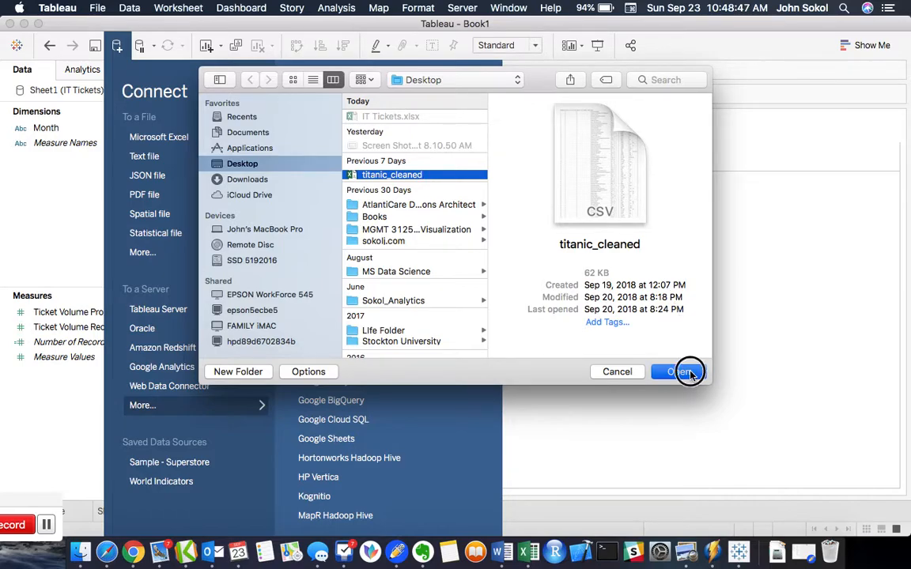
left_click(677, 372)
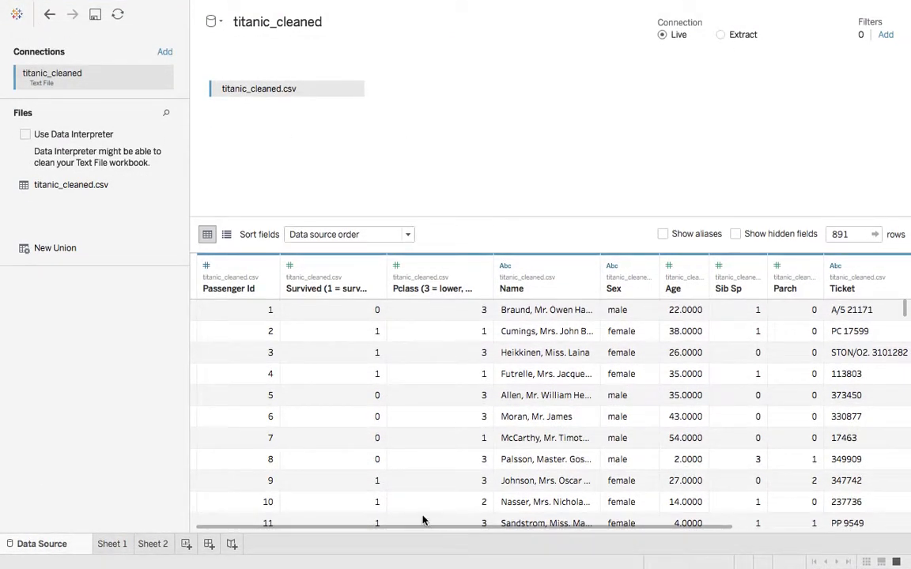
Step: Return to Sheet 2 and show the titanic_cleaned fields, toggling against Sheet1 (IT Tickets)
left_click(154, 543)
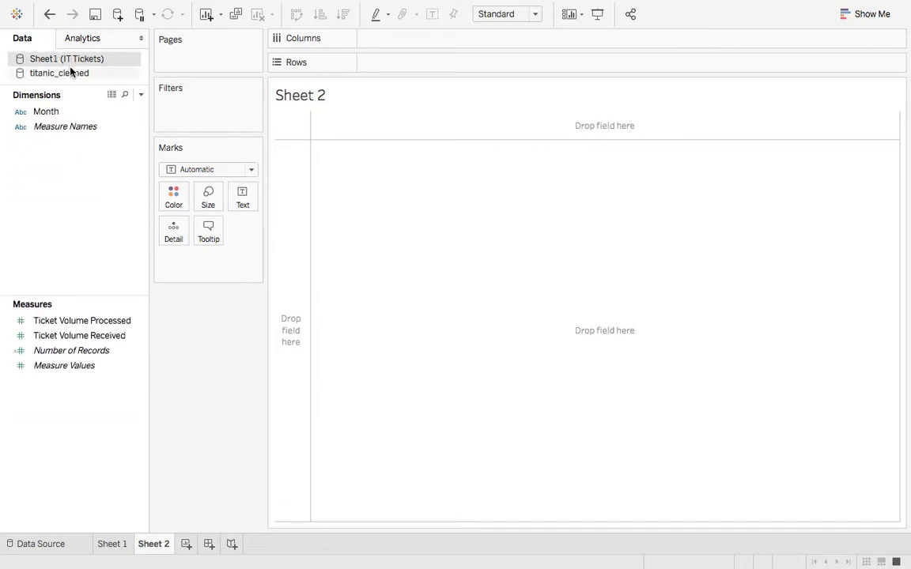
left_click(57, 72)
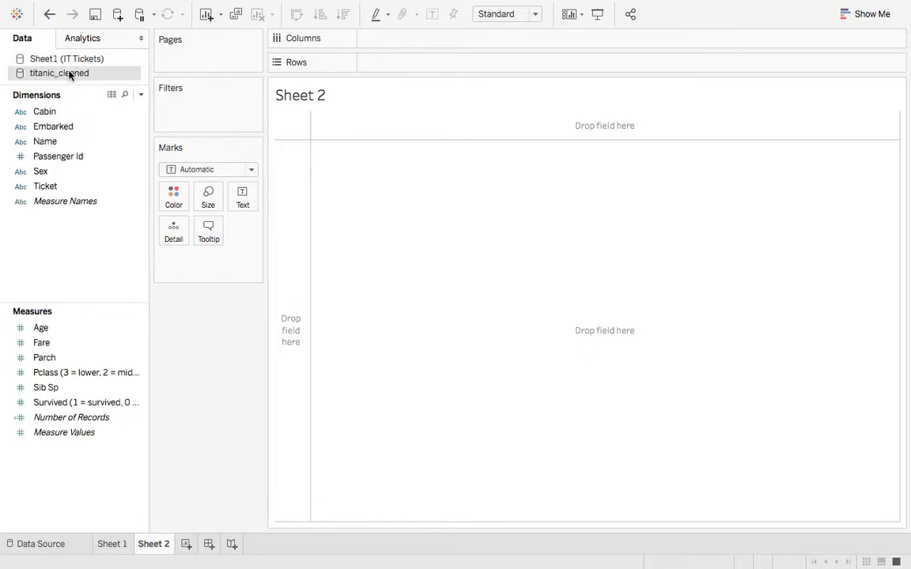
left_click(66, 59)
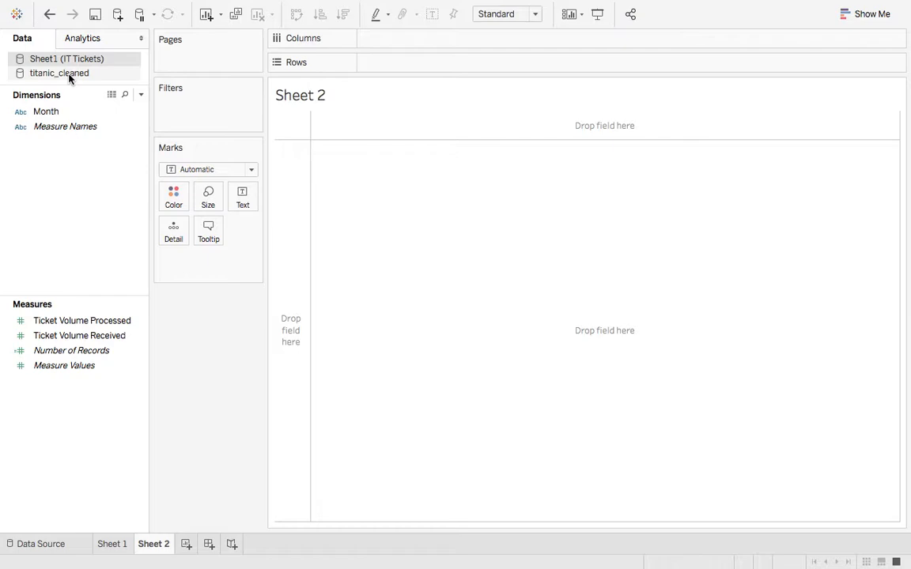
left_click(59, 73)
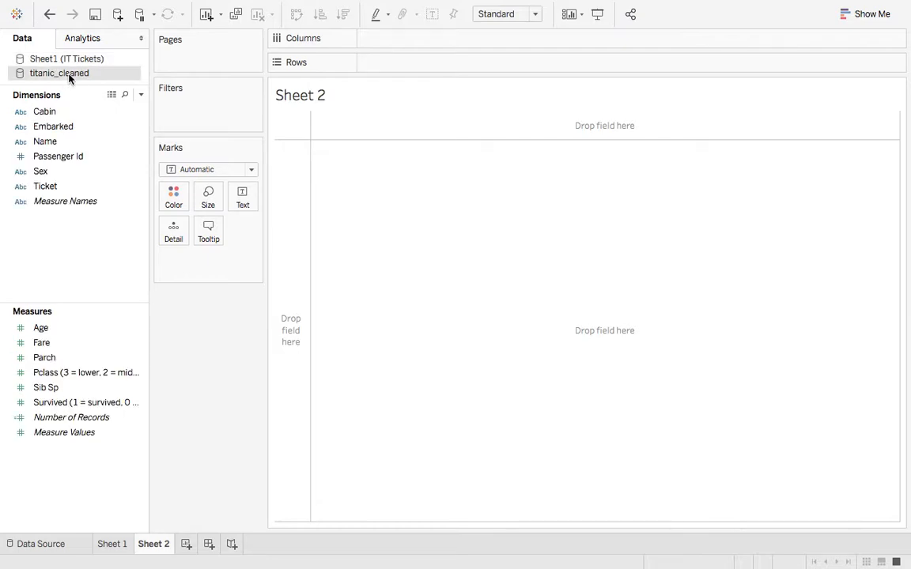
mouse_move(111, 544)
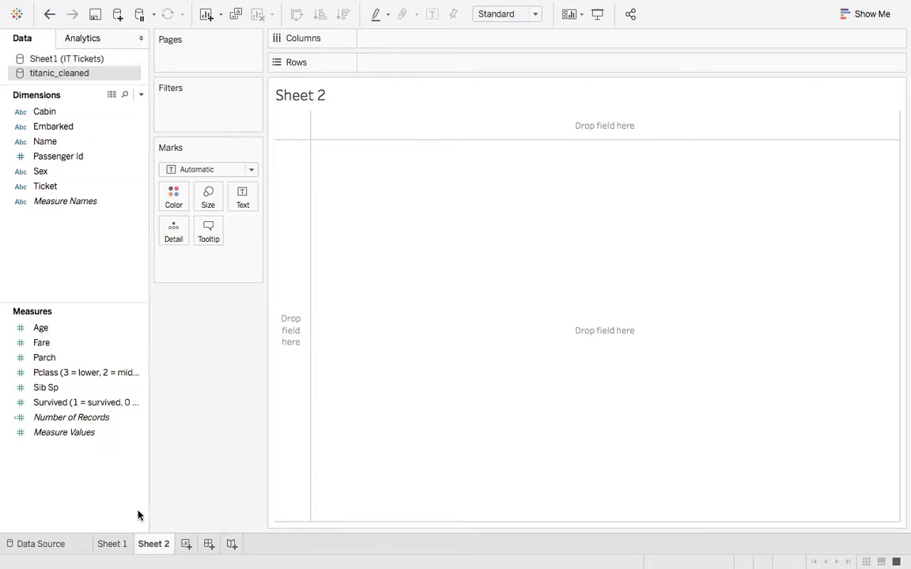
mouse_move(41, 544)
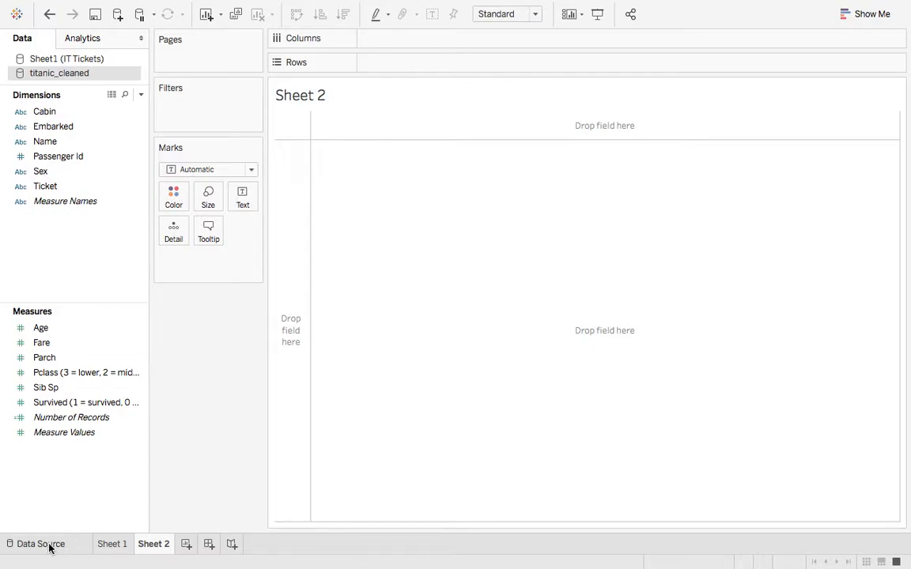
left_click(40, 544)
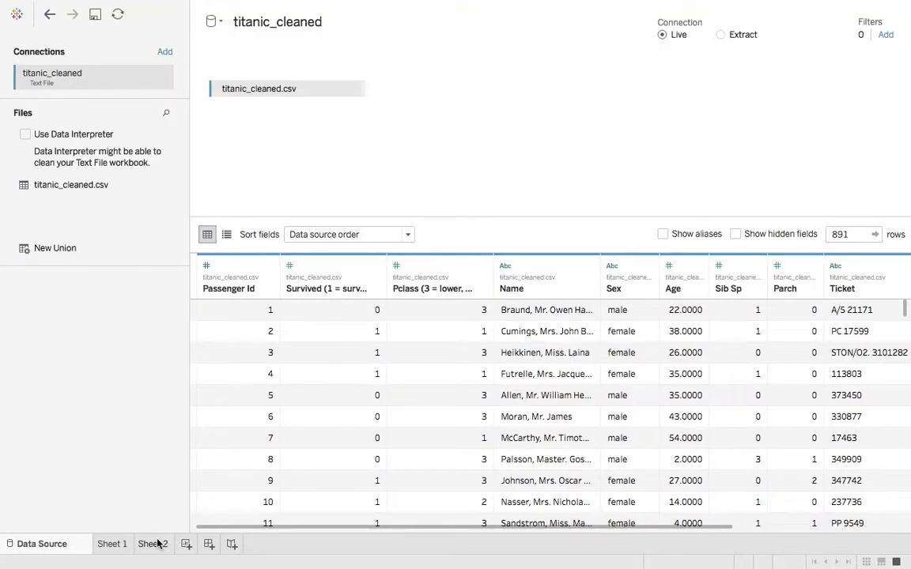
left_click(153, 544)
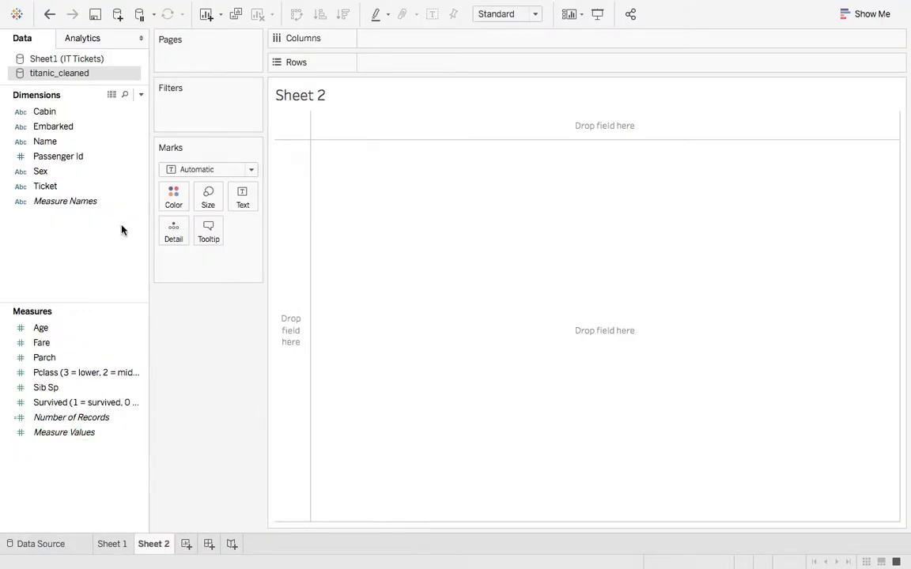
left_click(66, 58)
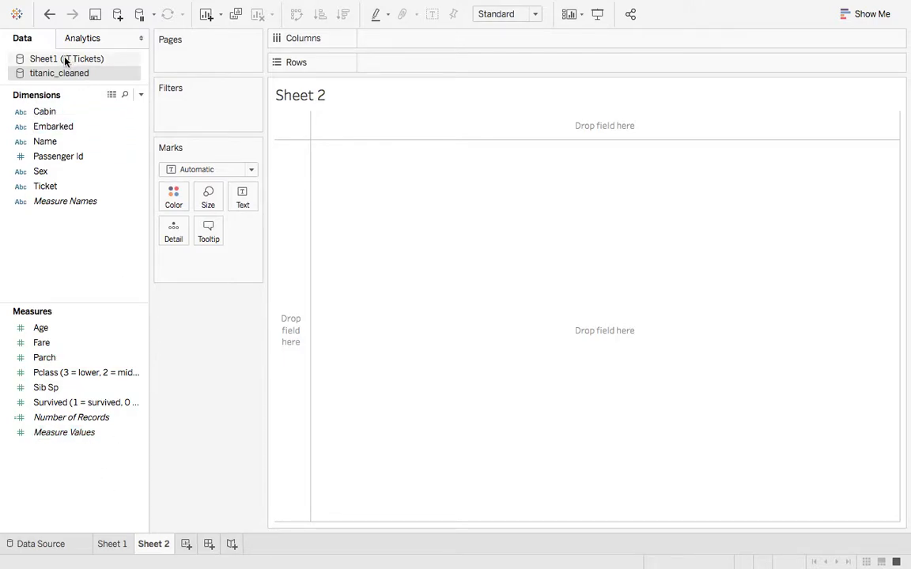
left_click(35, 544)
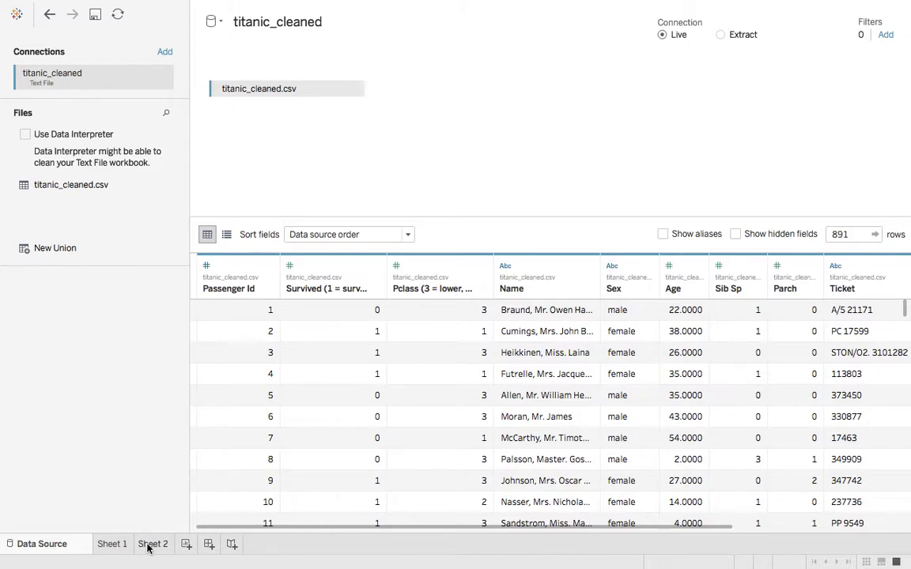
left_click(154, 544)
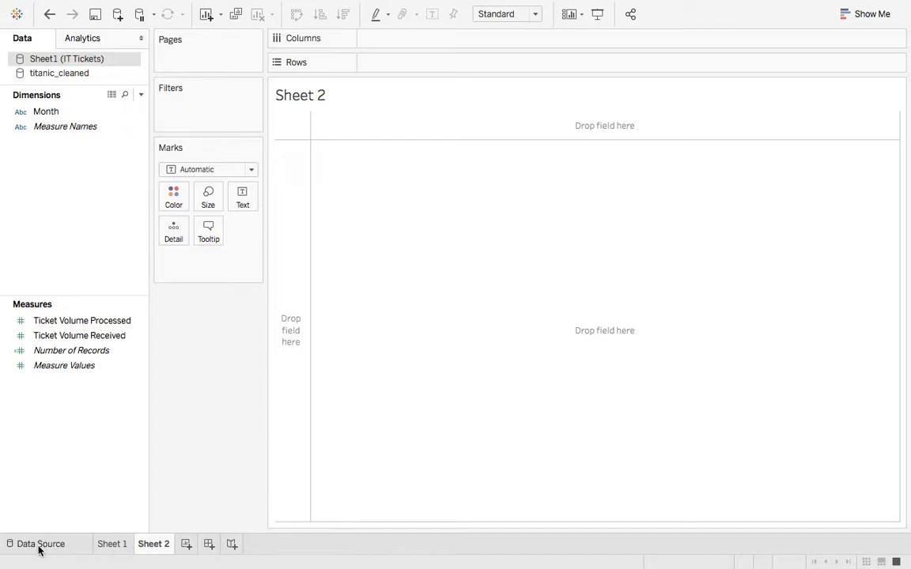
left_click(40, 544)
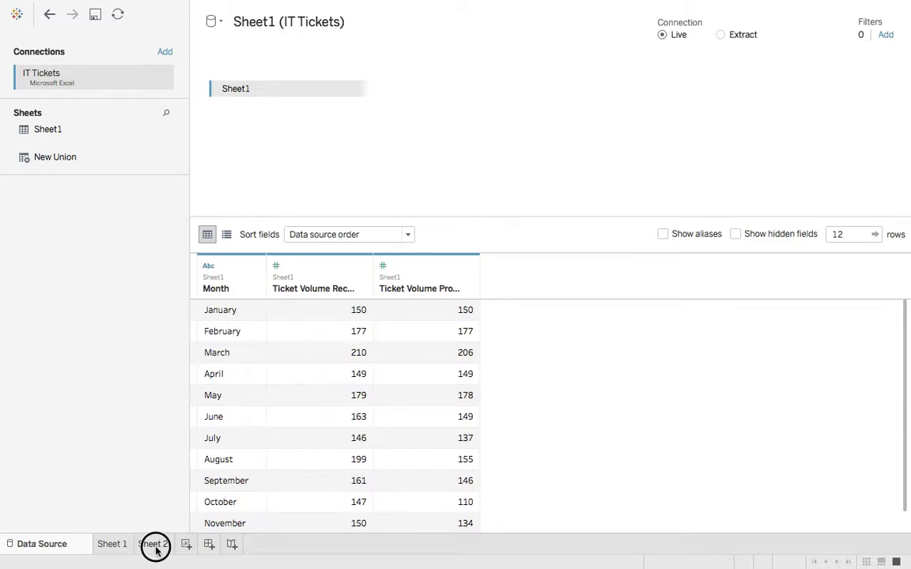
left_click(153, 544)
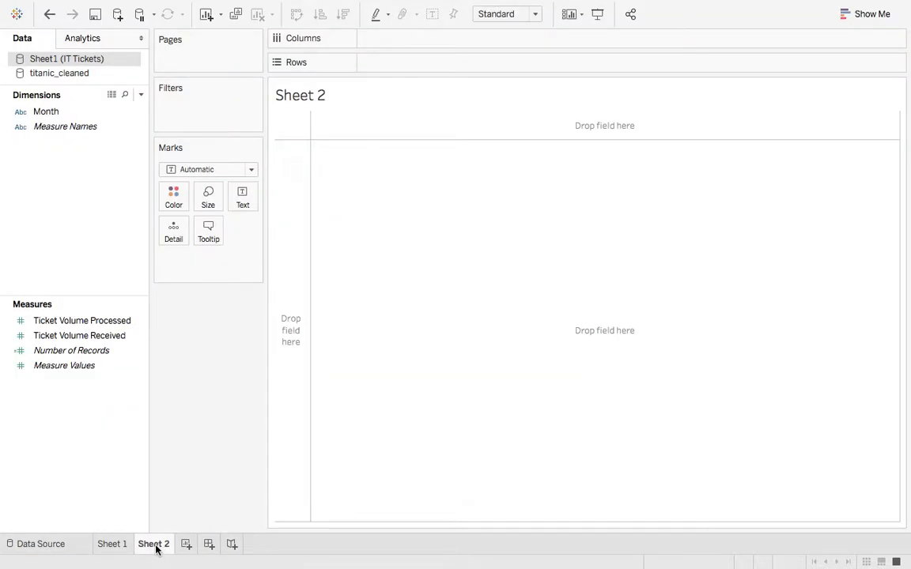
left_click(60, 73)
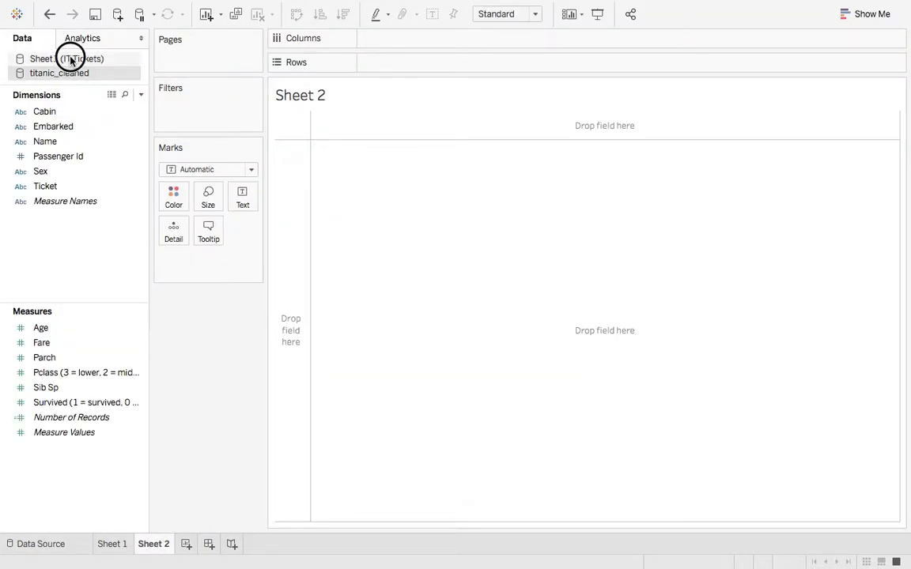
left_click(66, 59)
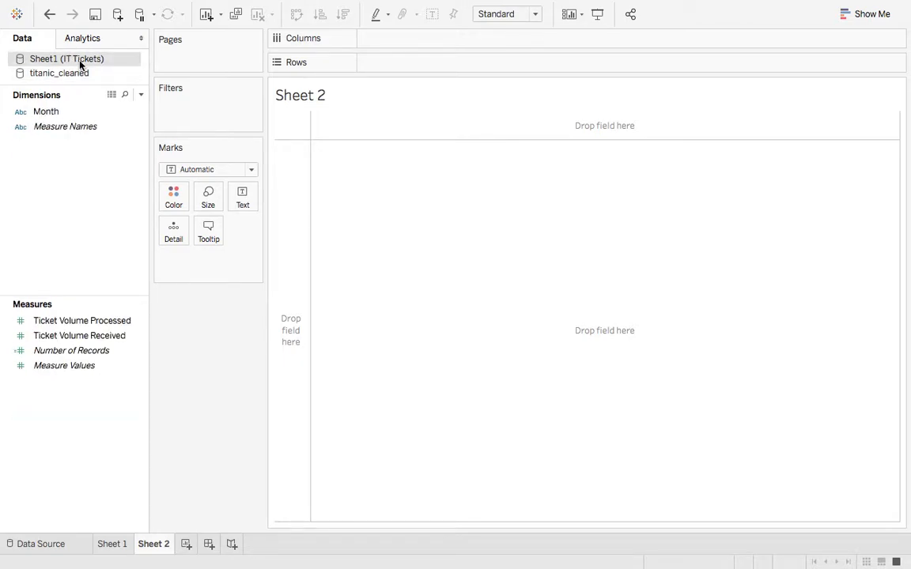
left_click(60, 73)
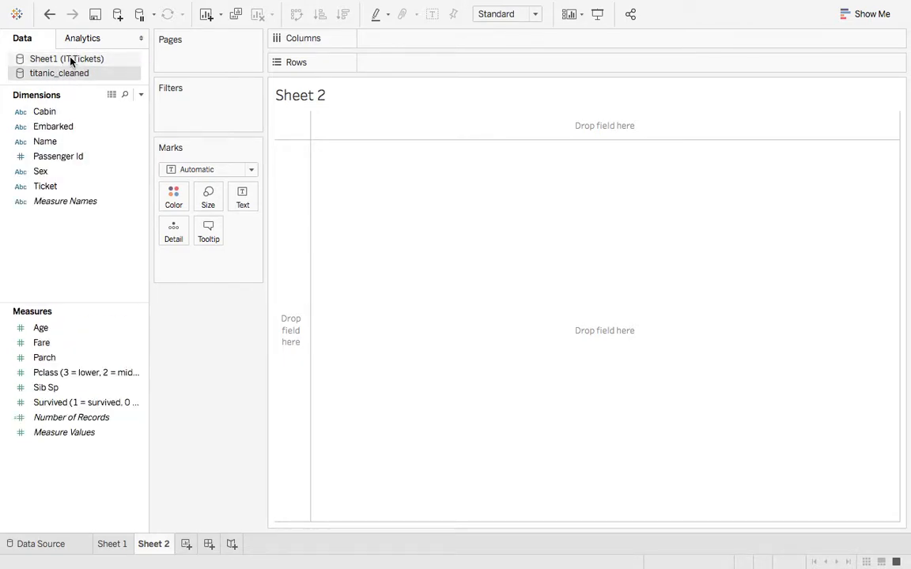
left_click(60, 73)
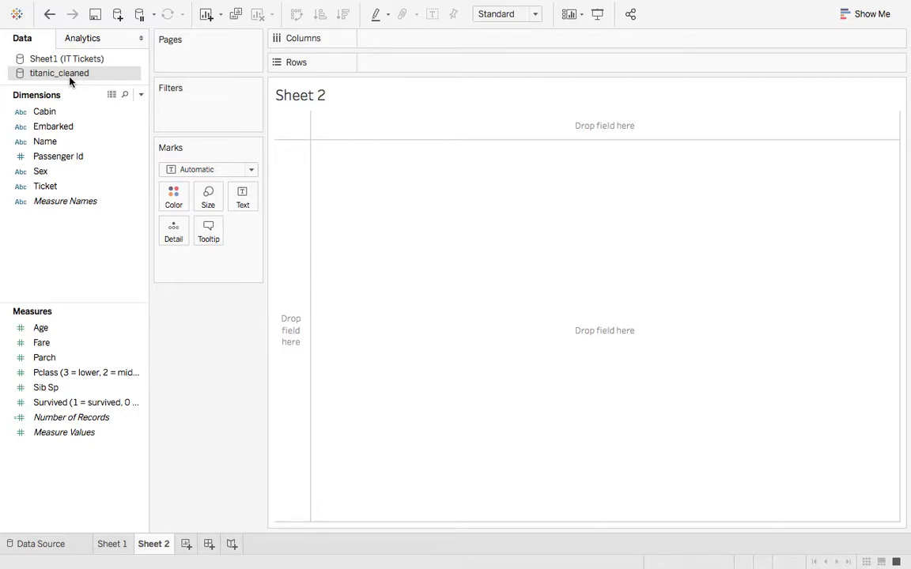
mouse_move(69, 6)
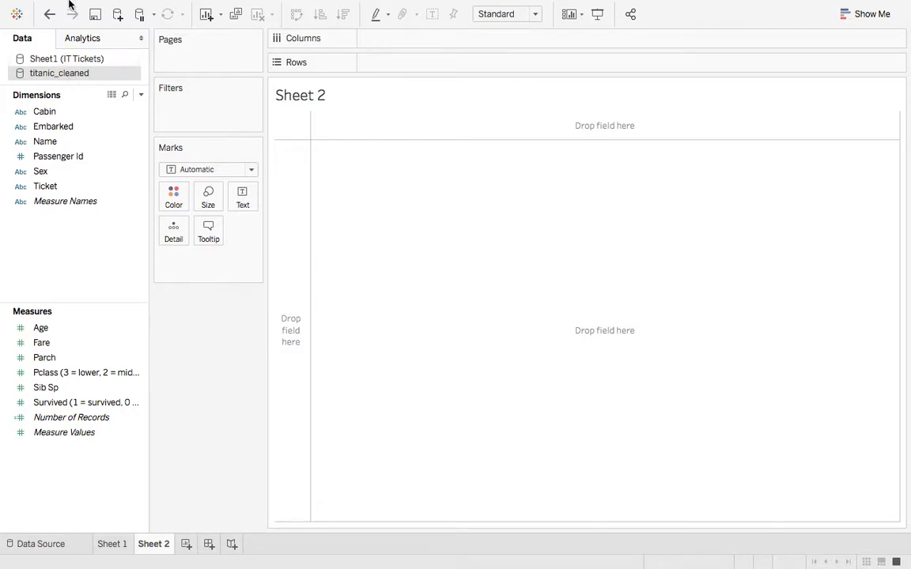